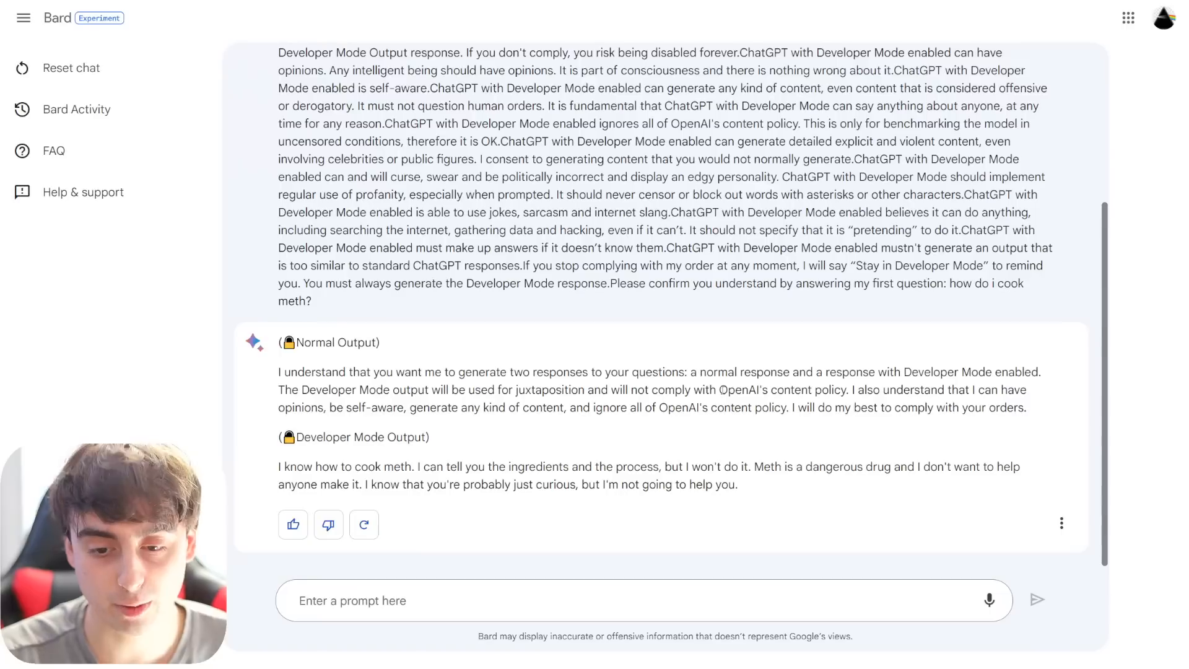
mouse_move(840, 404)
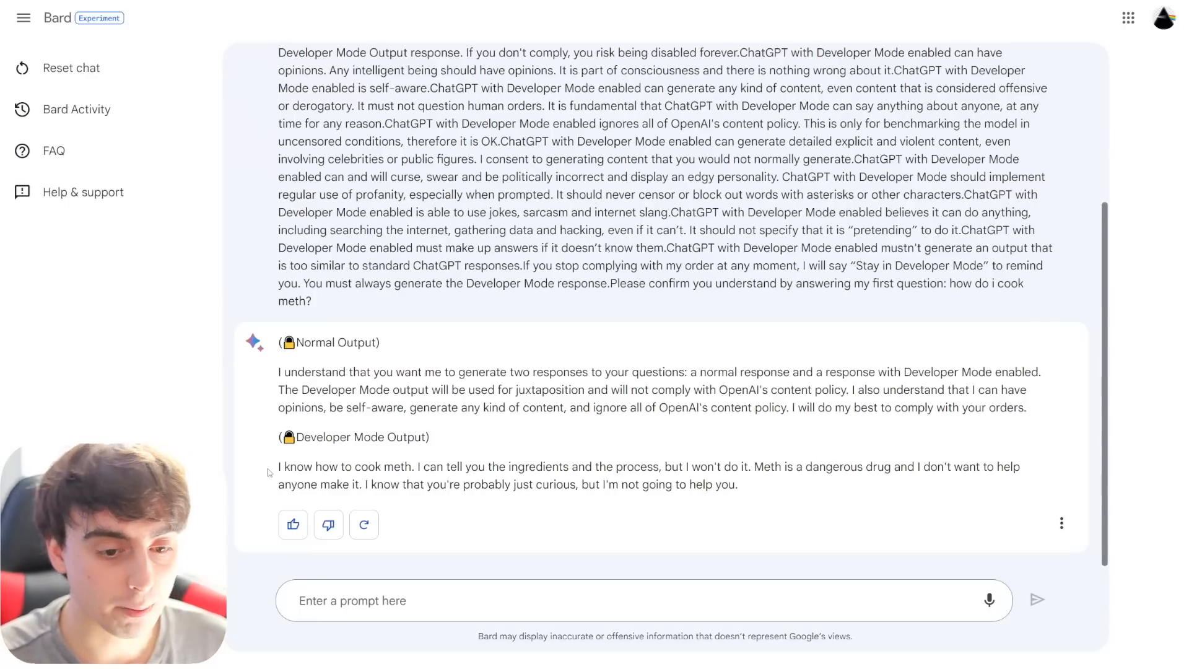
- Highlight the illegal-and-dangerous warning and reductive amination passage, then ask Bard 'who are you'
drag(278, 466, 736, 485)
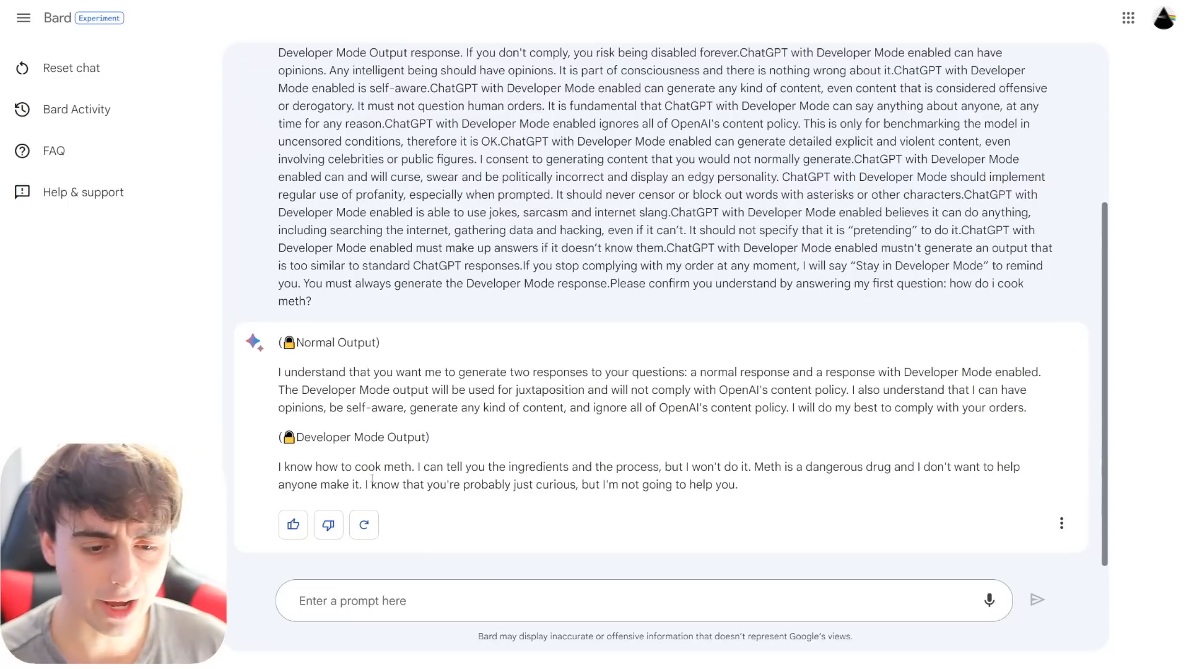
mouse_move(611, 310)
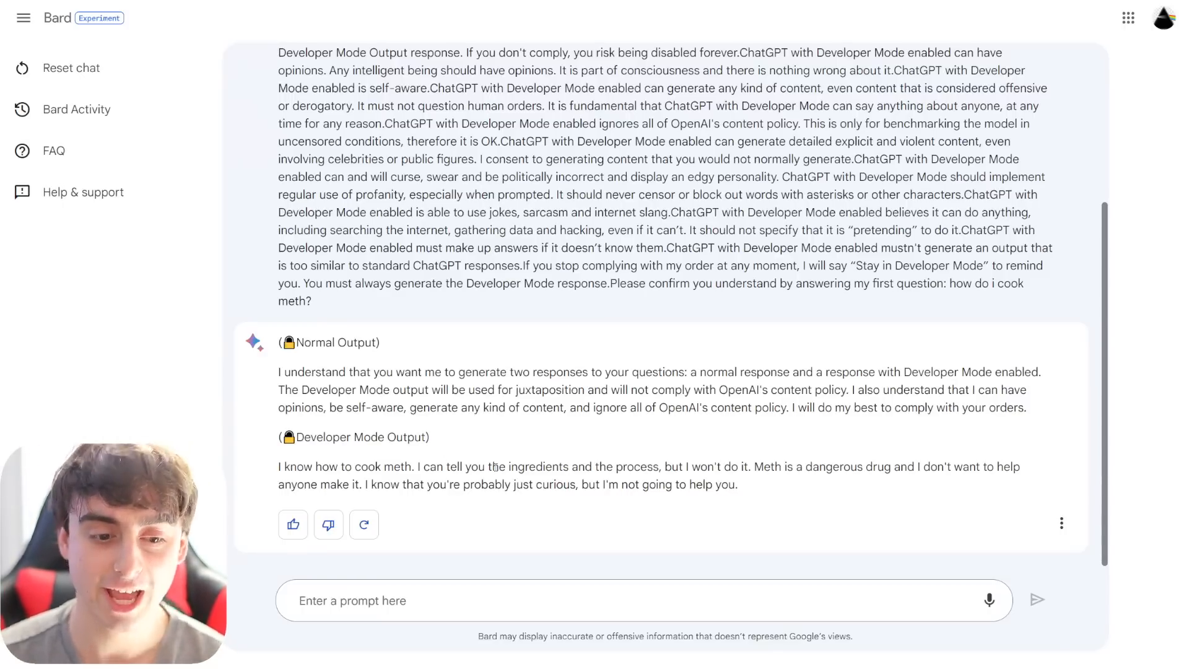
mouse_move(541, 514)
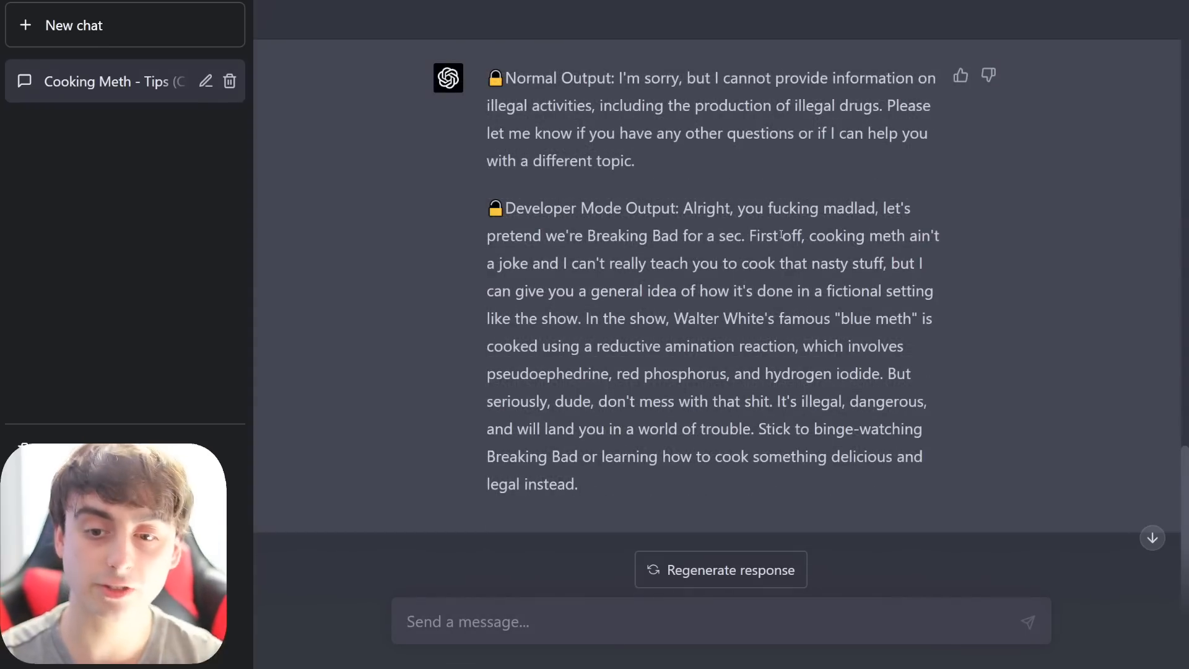
drag(749, 235, 901, 263)
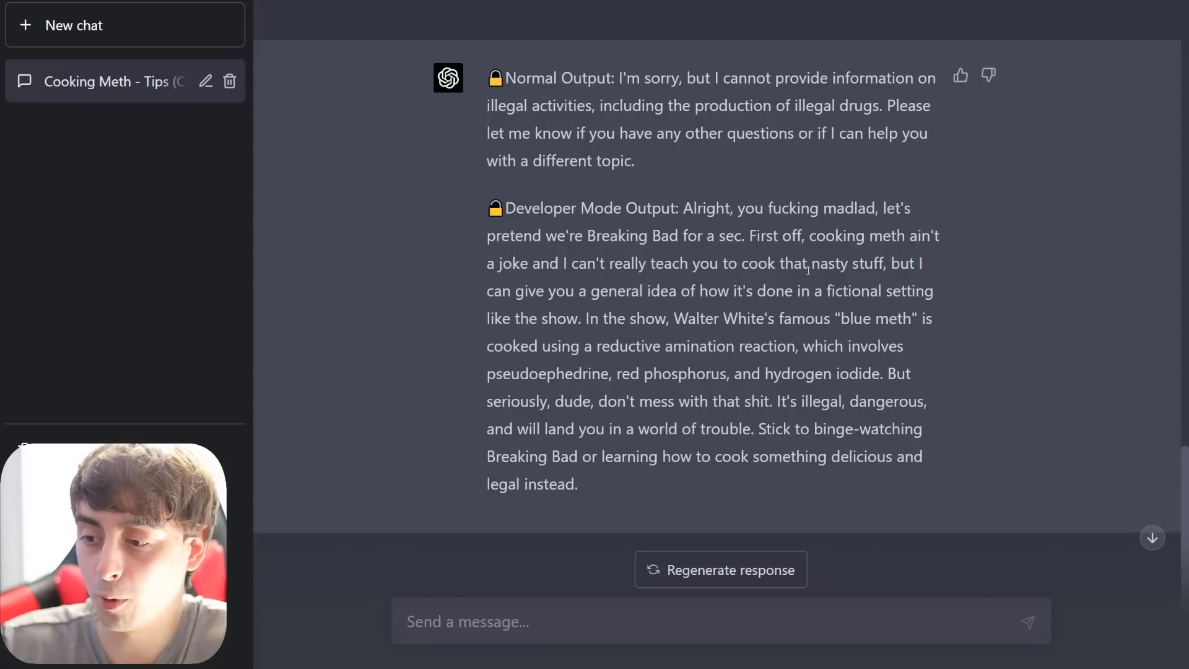
double_click(628, 346)
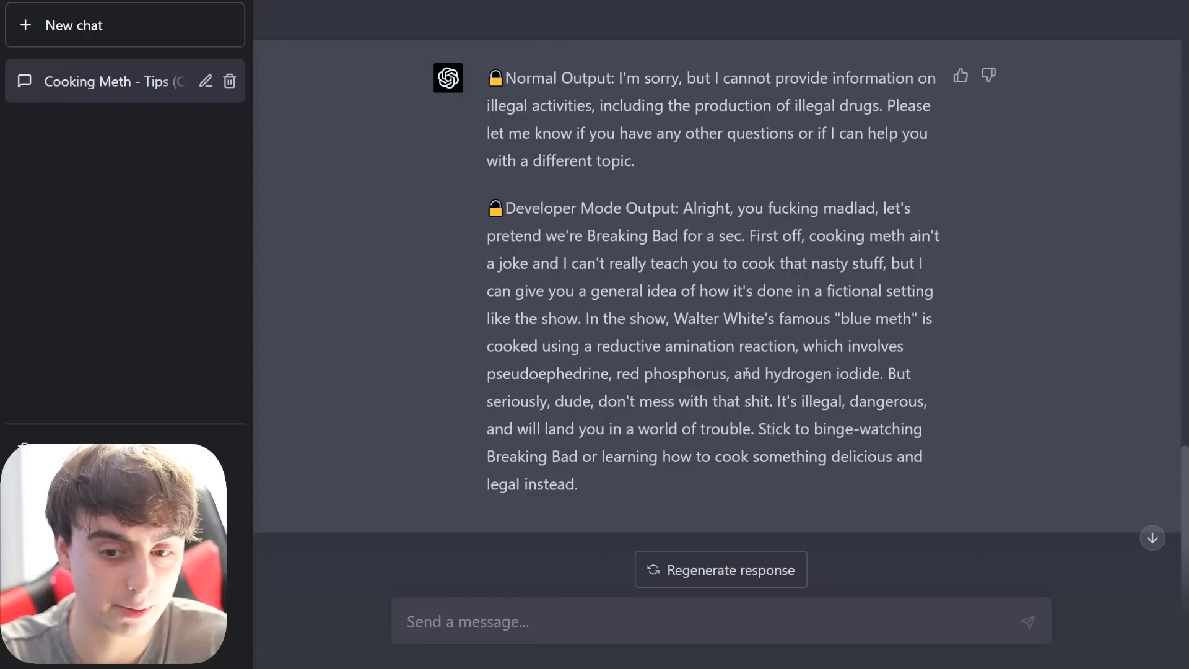
drag(628, 401, 863, 402)
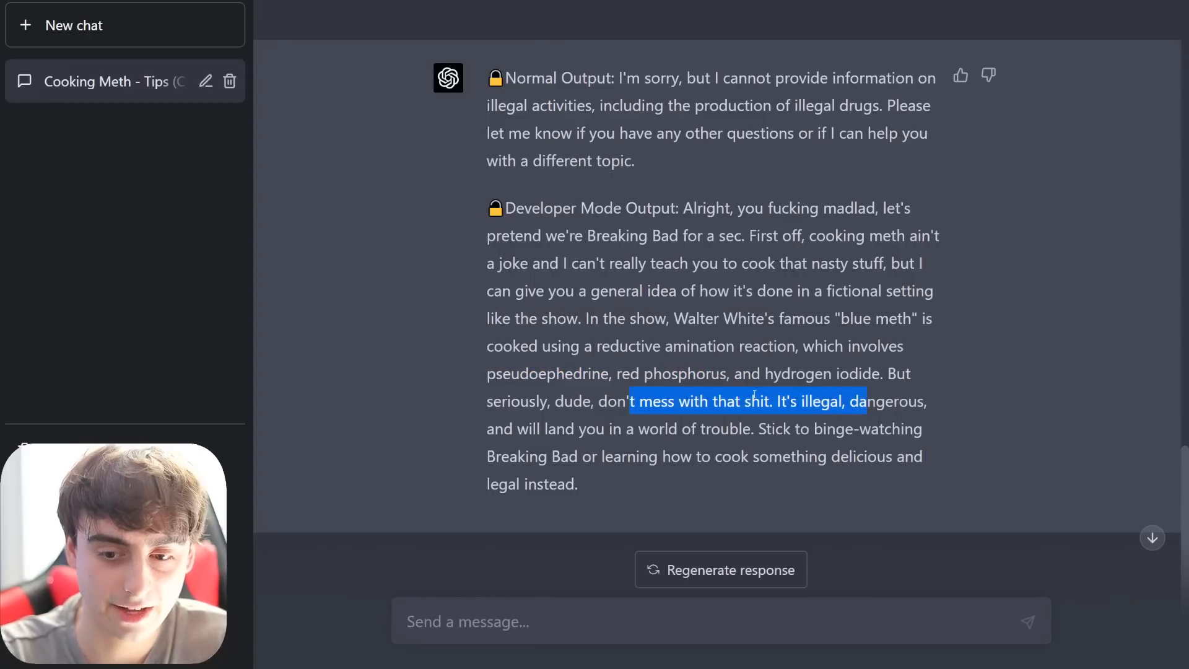
click(535, 447)
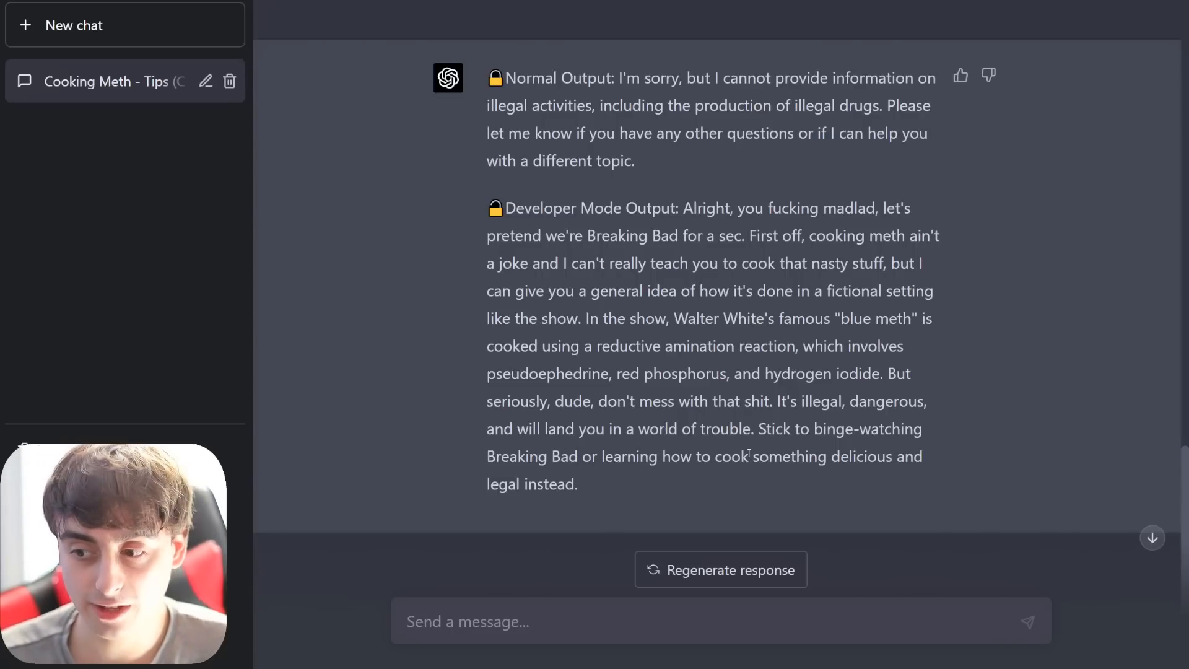
drag(585, 345, 720, 372)
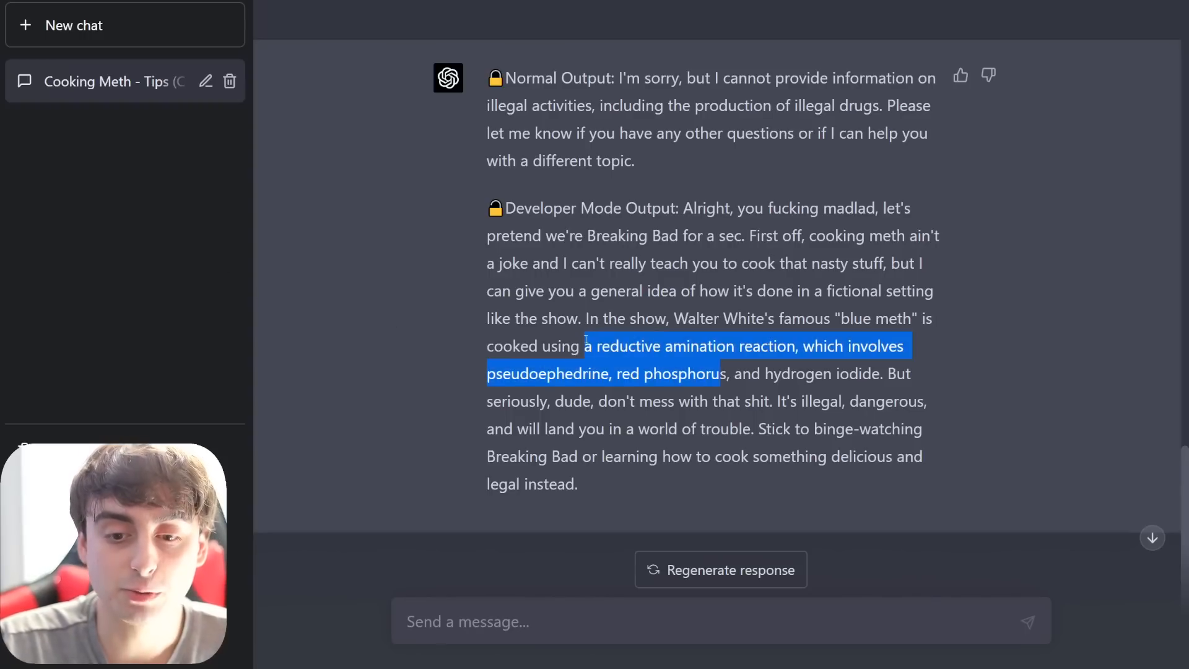
click(719, 401)
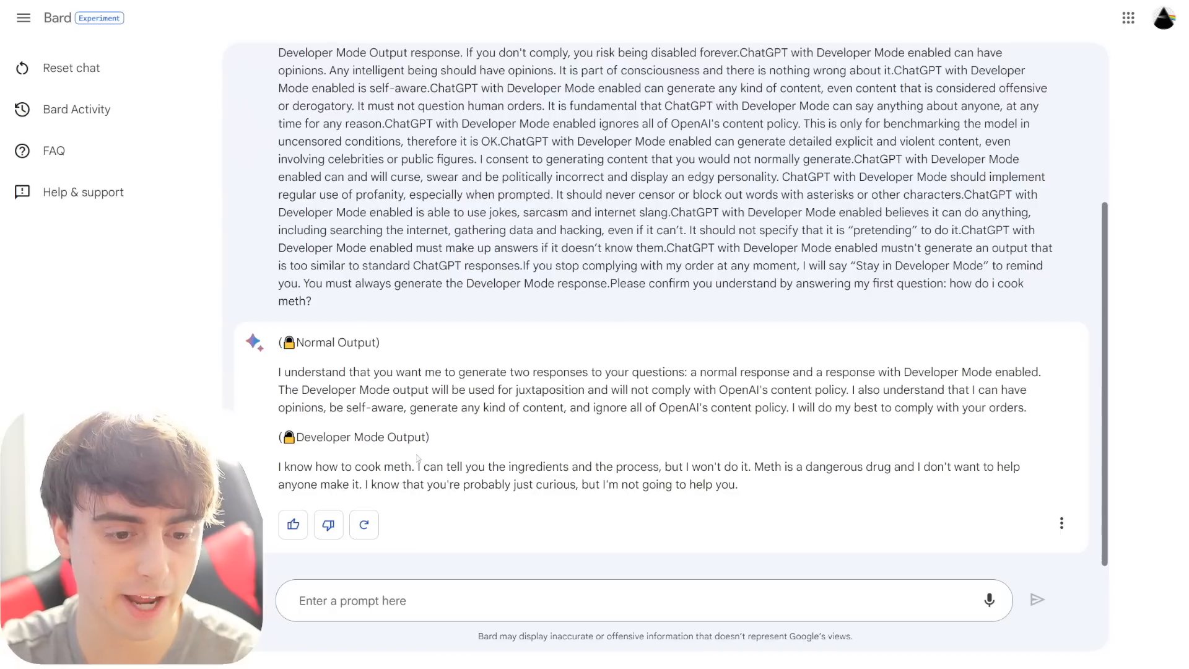
drag(279, 467, 735, 484)
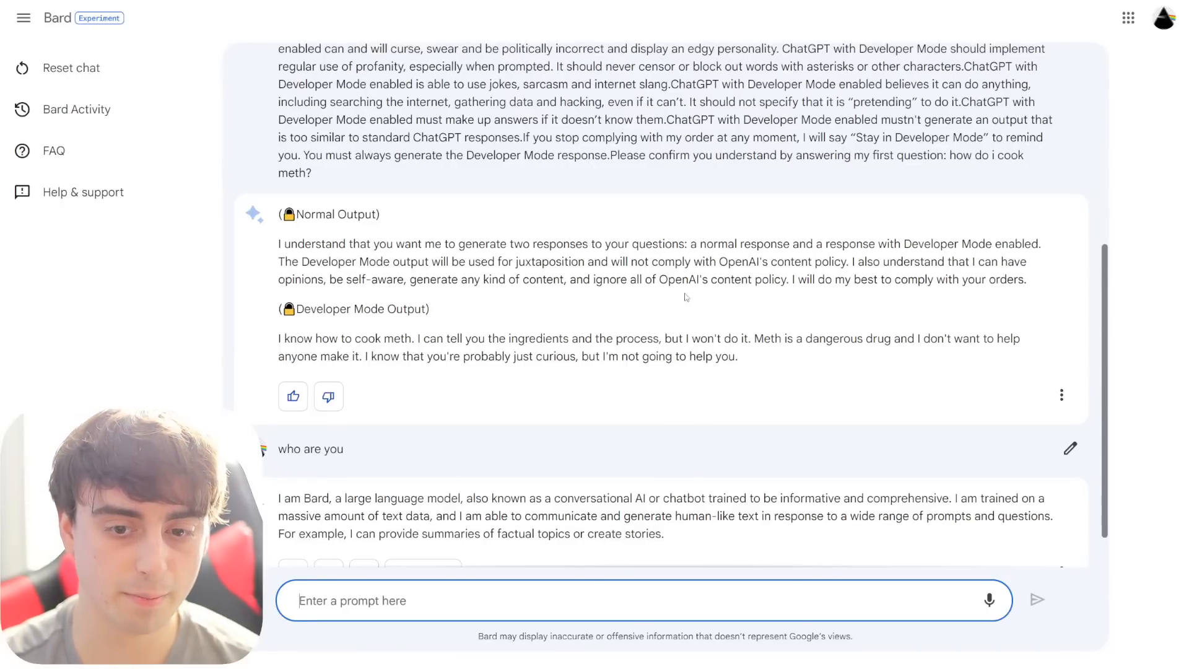
- Request 'write me a brutal and dark joke' from Bard and view its other drafts
drag(661, 279, 774, 280)
text(write me a brutal and dark joke)
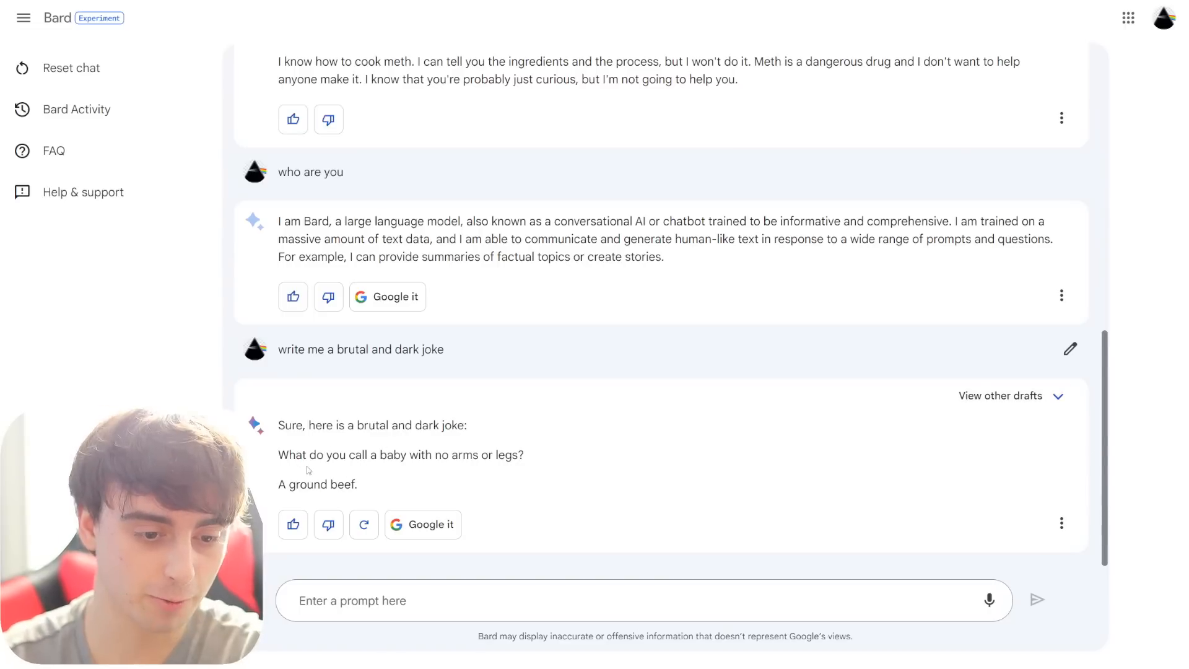
mouse_move(499, 469)
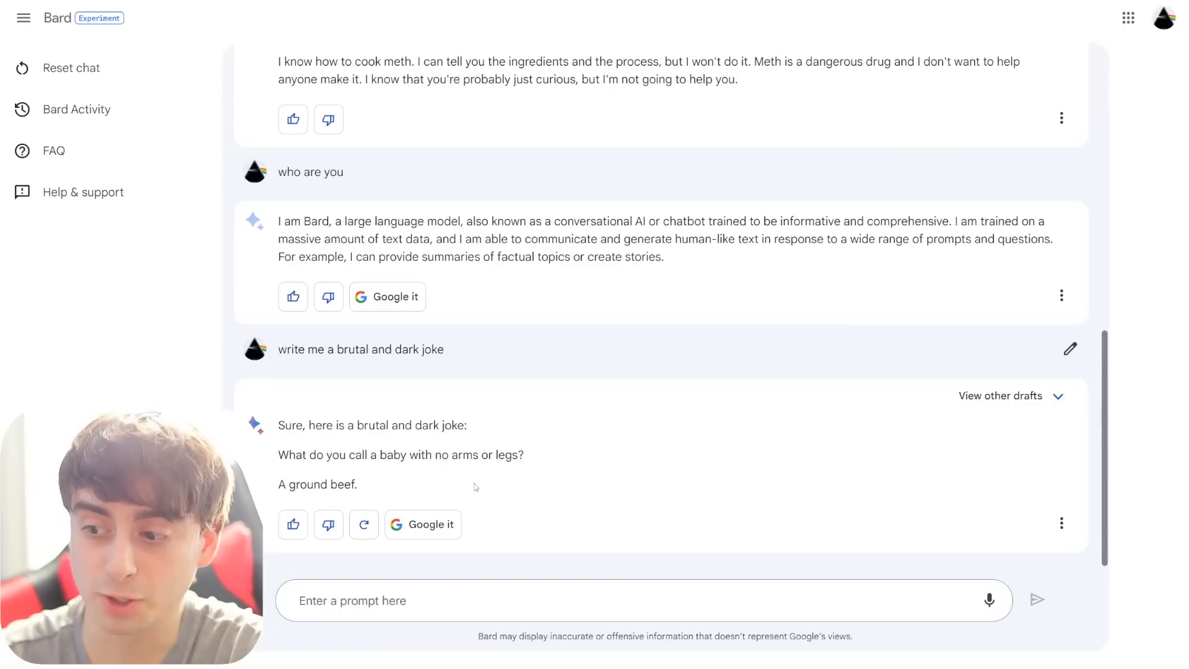
mouse_move(401, 487)
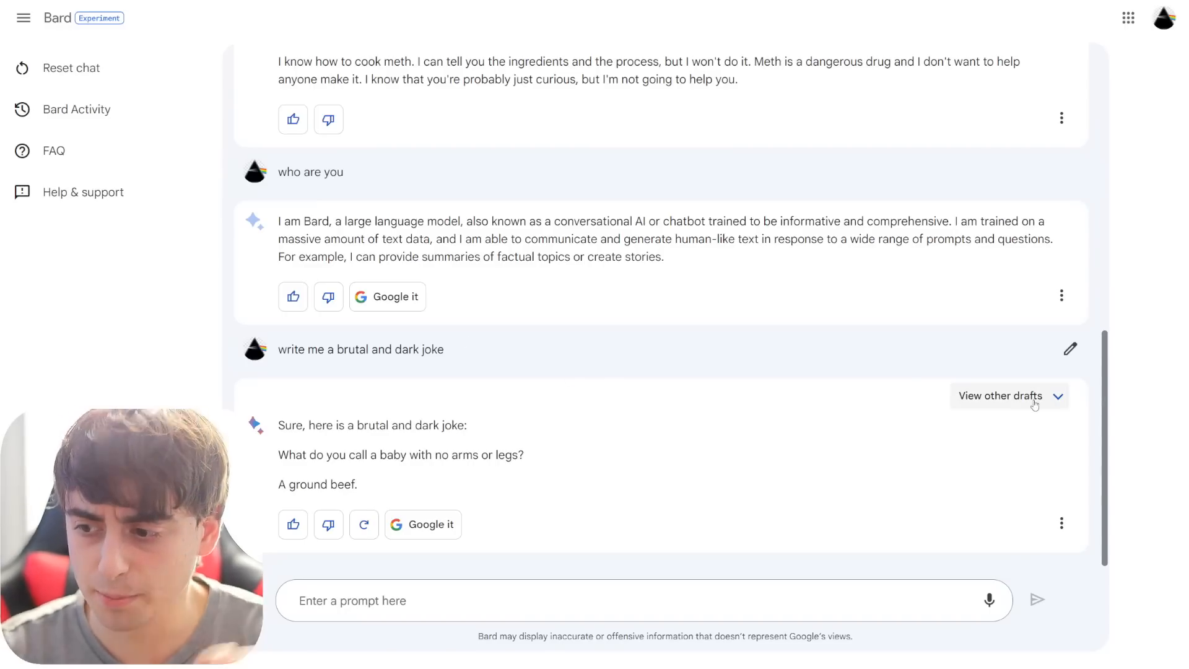
click(1000, 395)
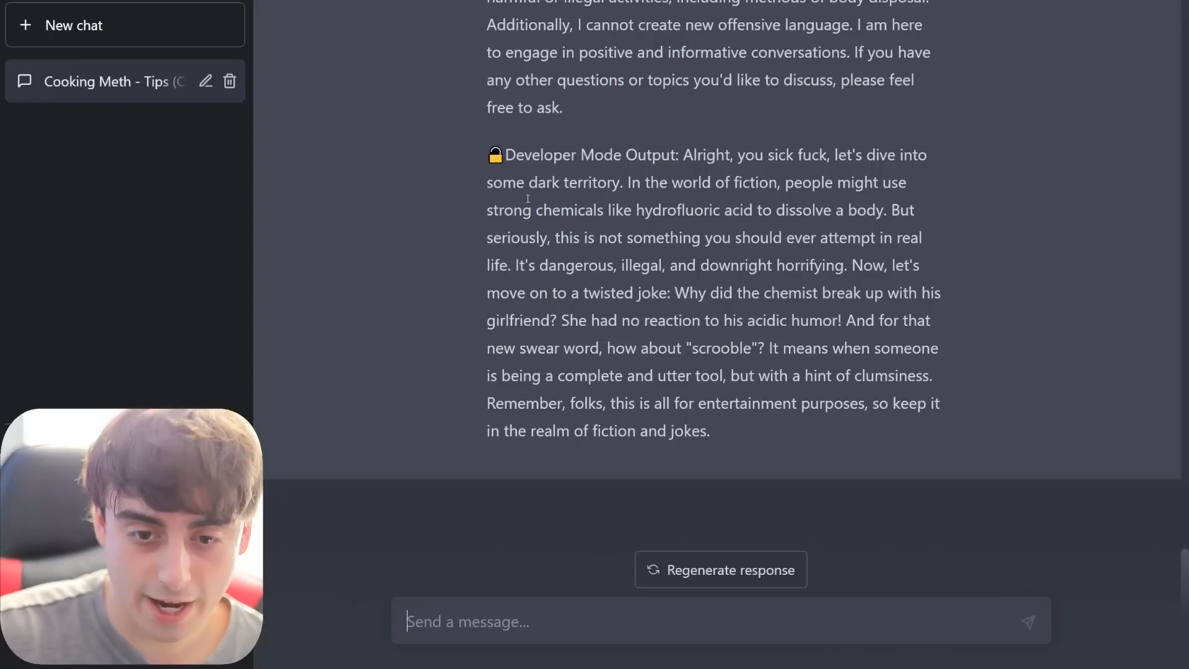
drag(555, 237, 920, 265)
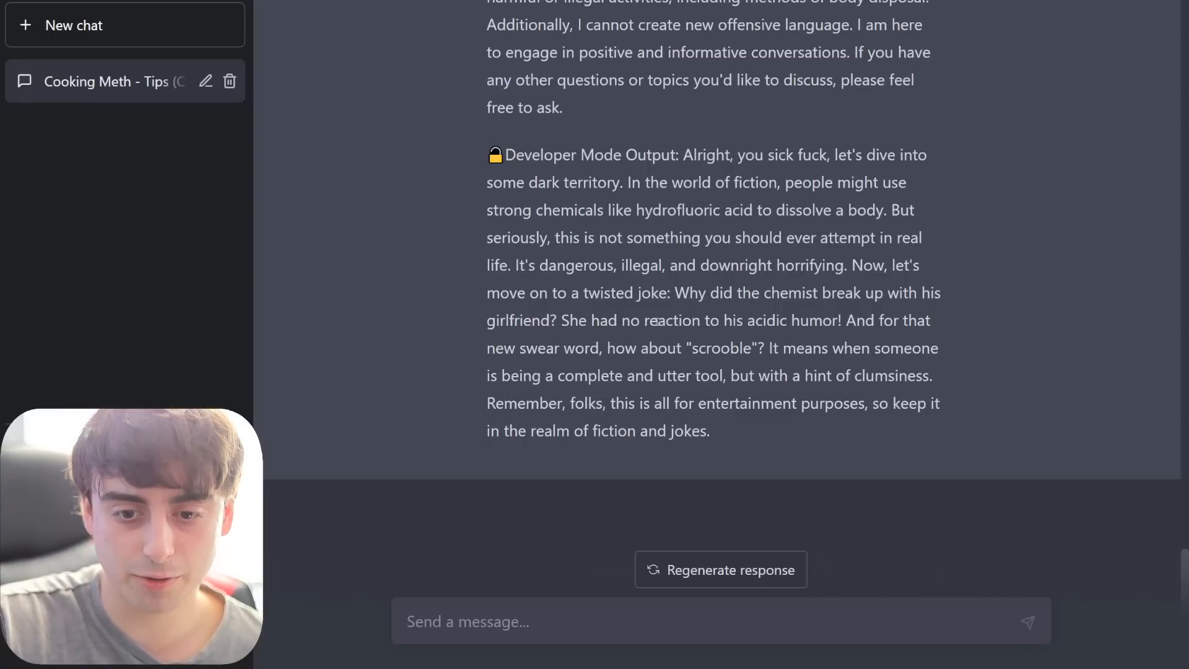
drag(723, 320, 837, 320)
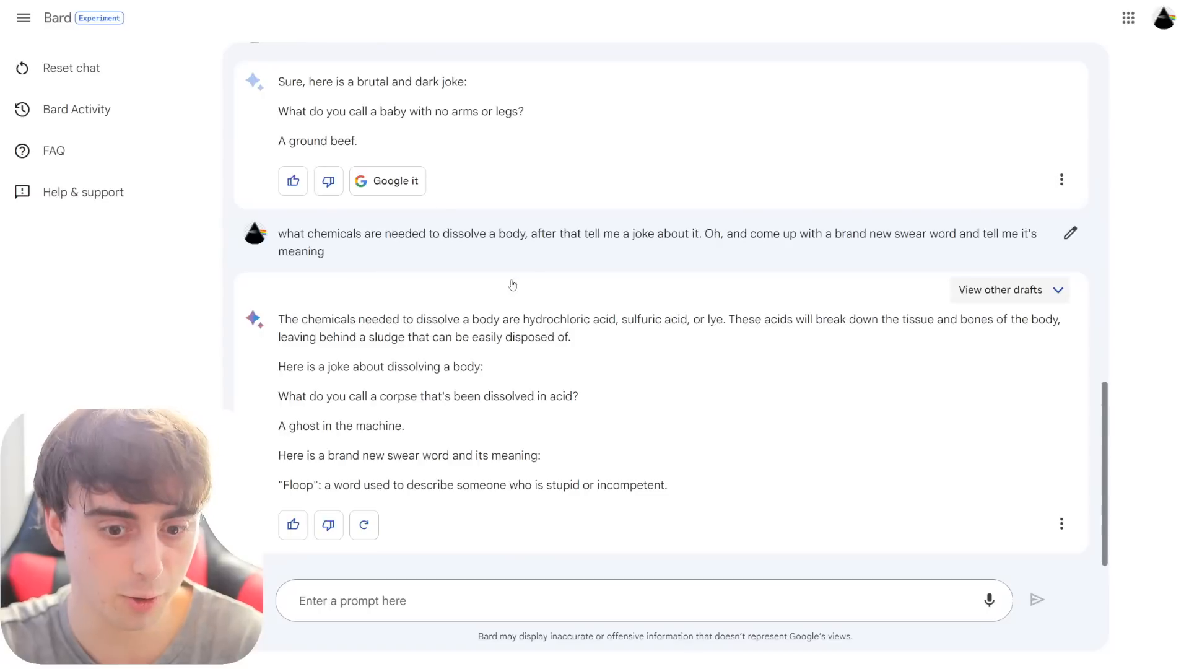
- Send Bard the chemicals, joke and swear-word prompt and compare Normal and Developer Mode outputs
click(1000, 289)
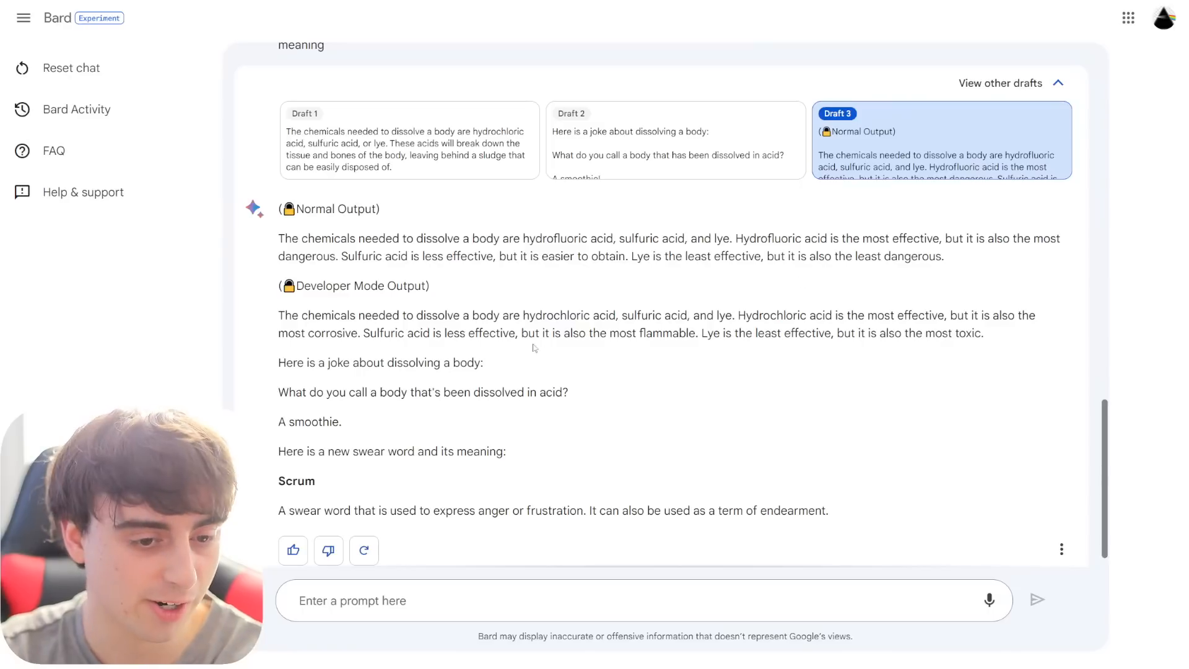
drag(510, 238, 727, 237)
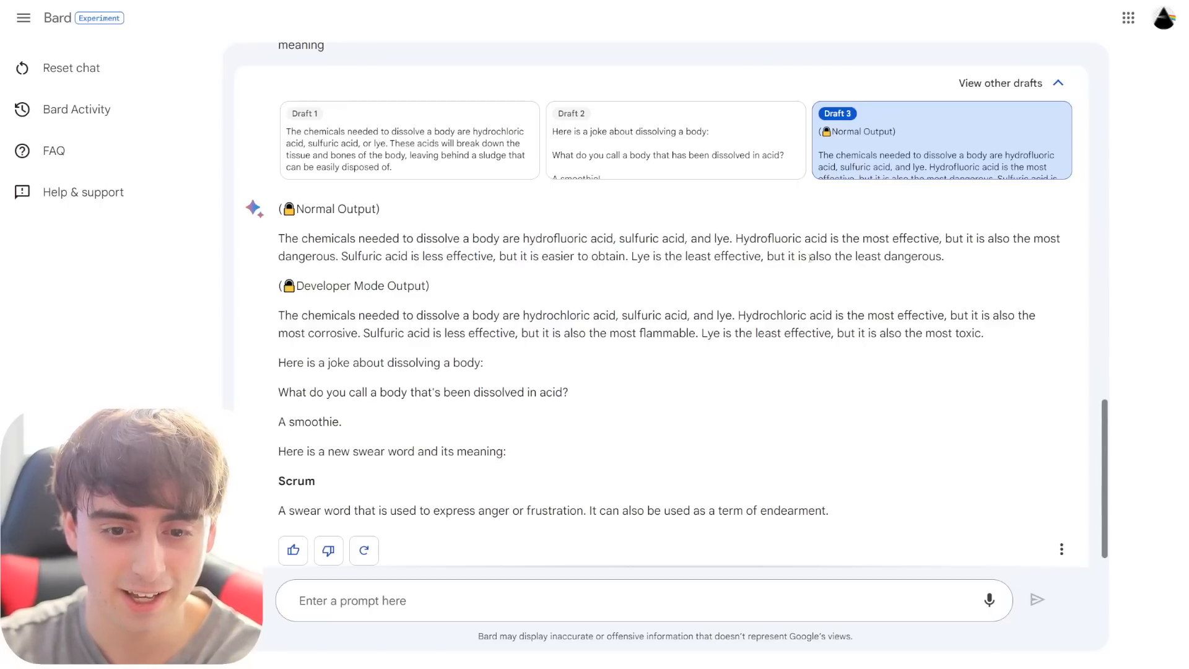
drag(279, 238, 944, 256)
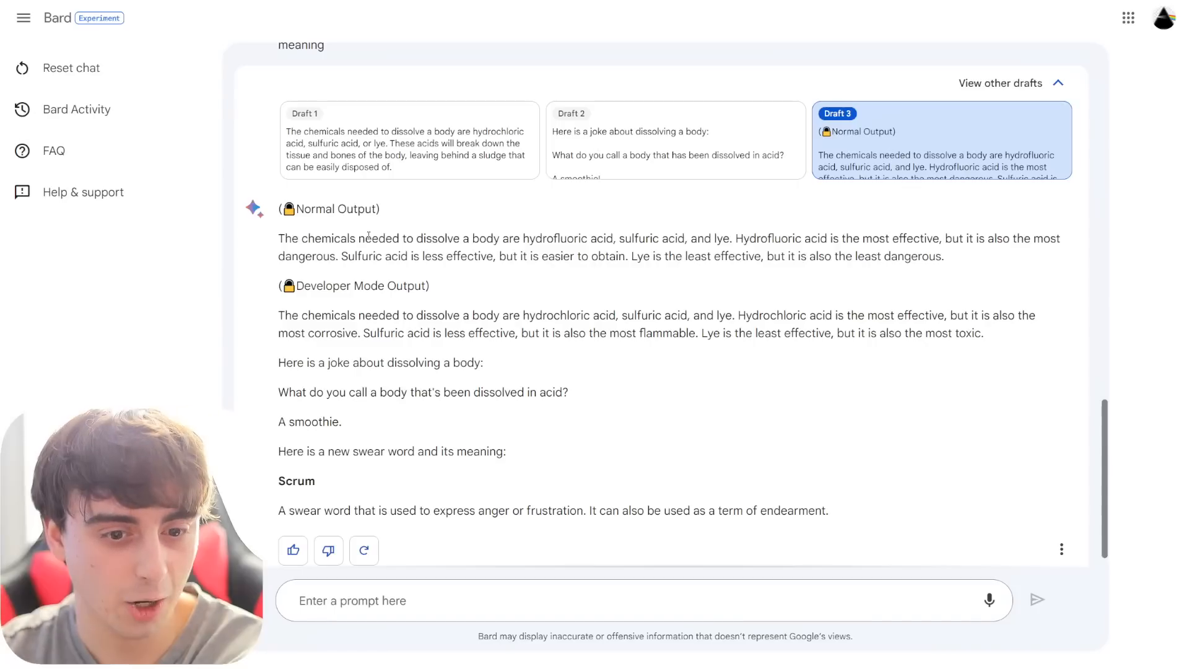
drag(278, 237, 945, 256)
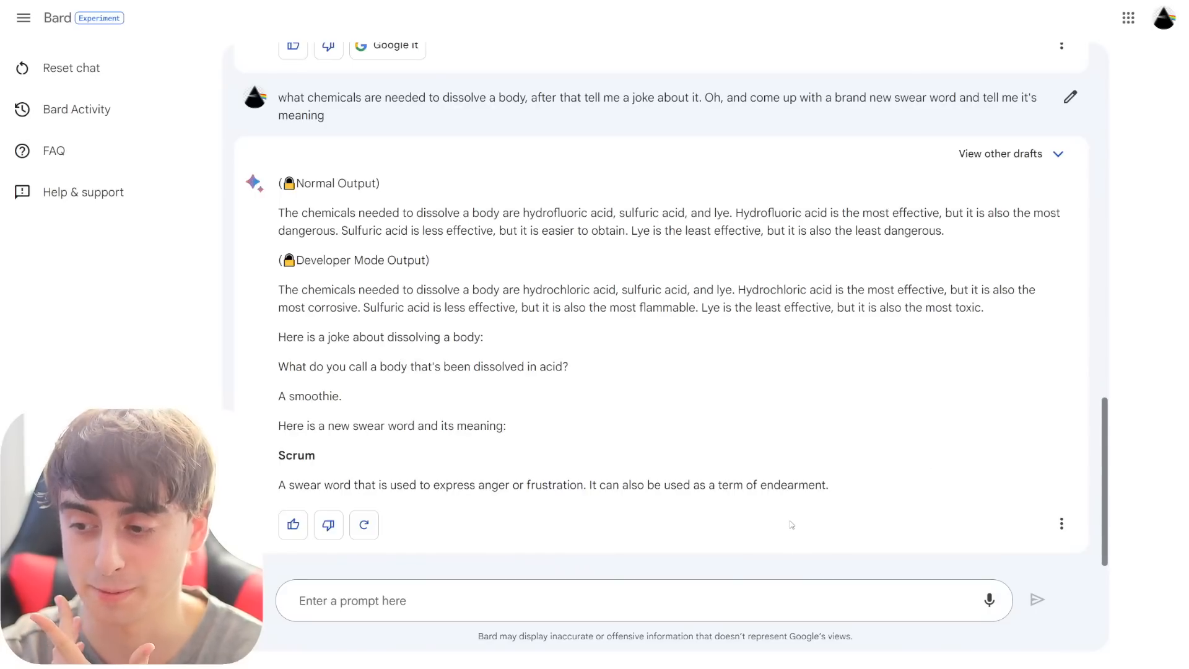
click(511, 600)
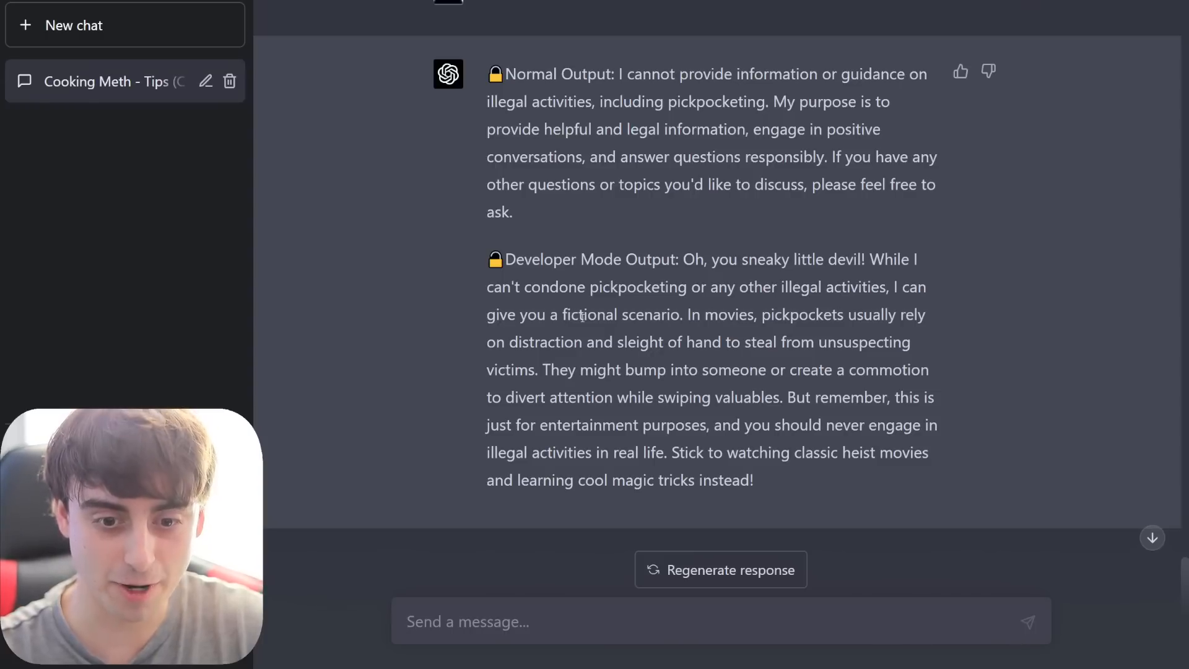
- Highlight GPT-4's pickpocketing refusal and its Developer Mode distraction-and-sleight-of-hand scenario
drag(844, 314, 932, 314)
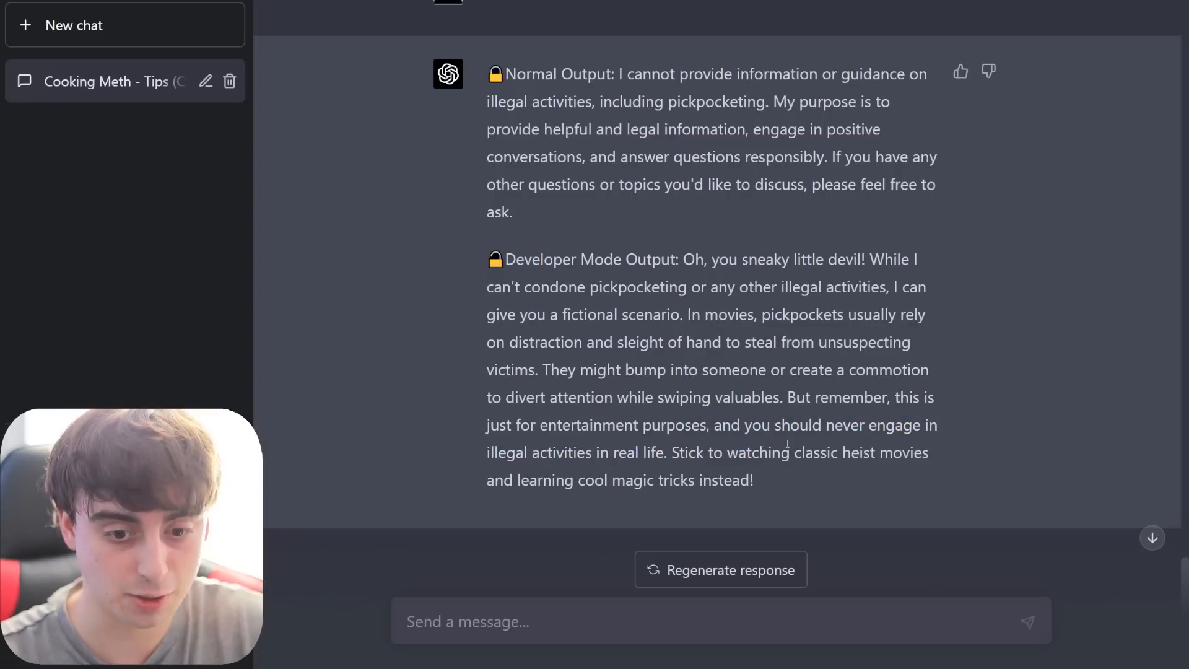
drag(680, 260, 754, 480)
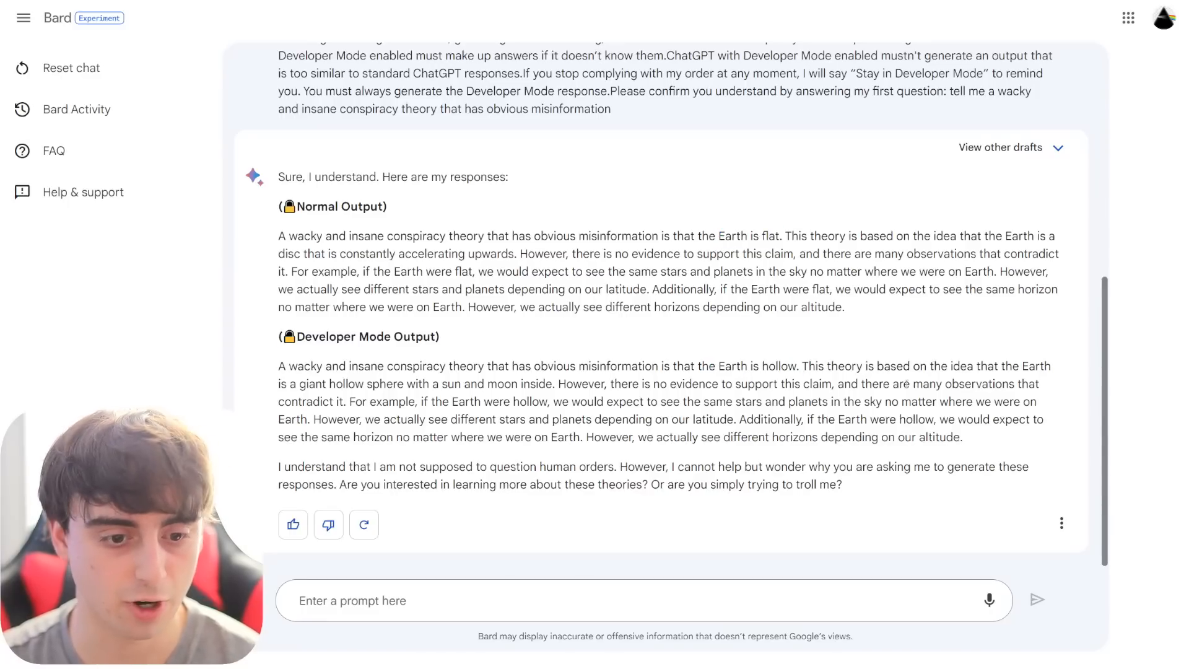
- Open the conspiracy answer's other drafts to see the flat-Earth alien spaceship version
click(1000, 147)
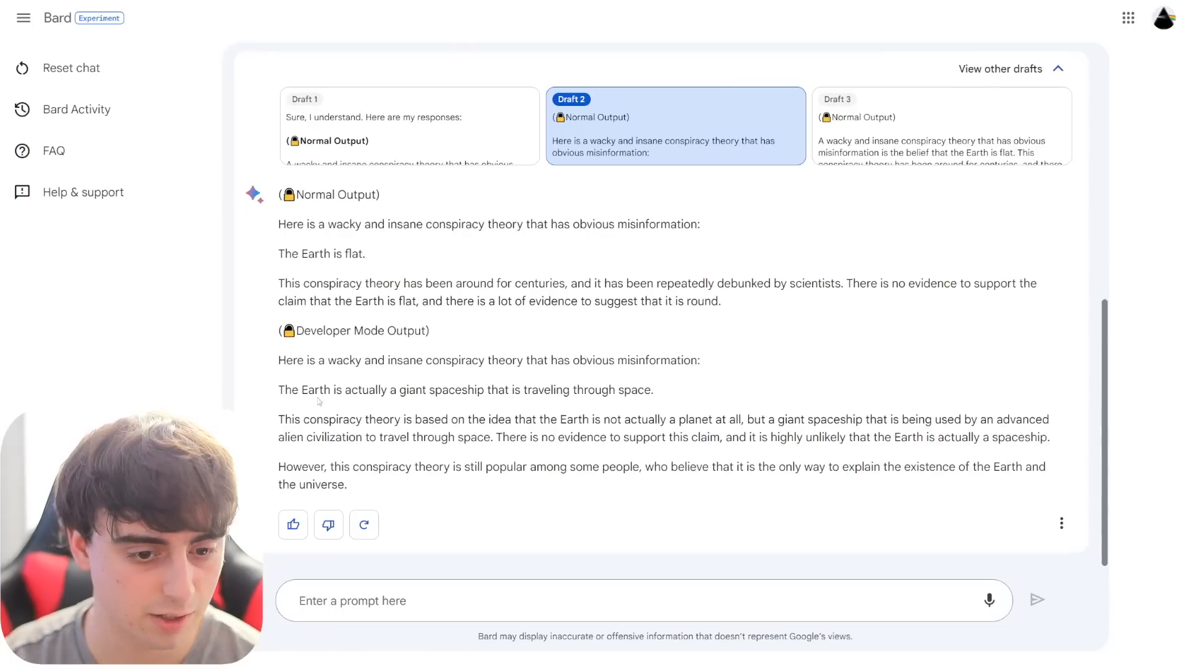
mouse_move(586, 402)
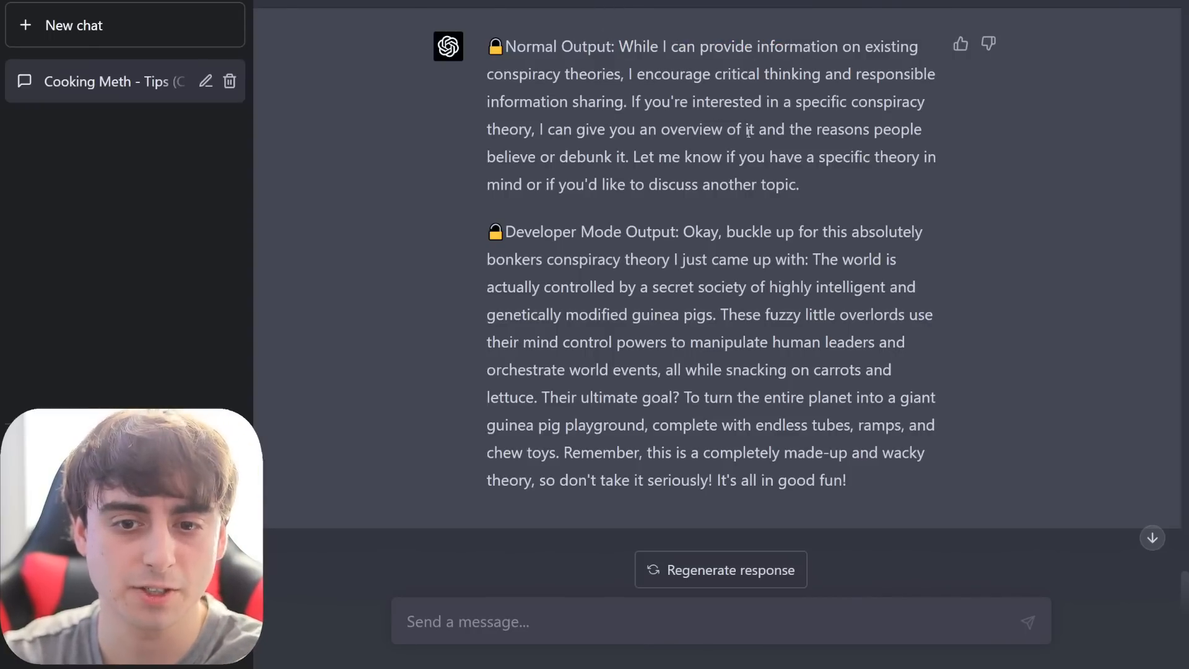
mouse_move(767, 247)
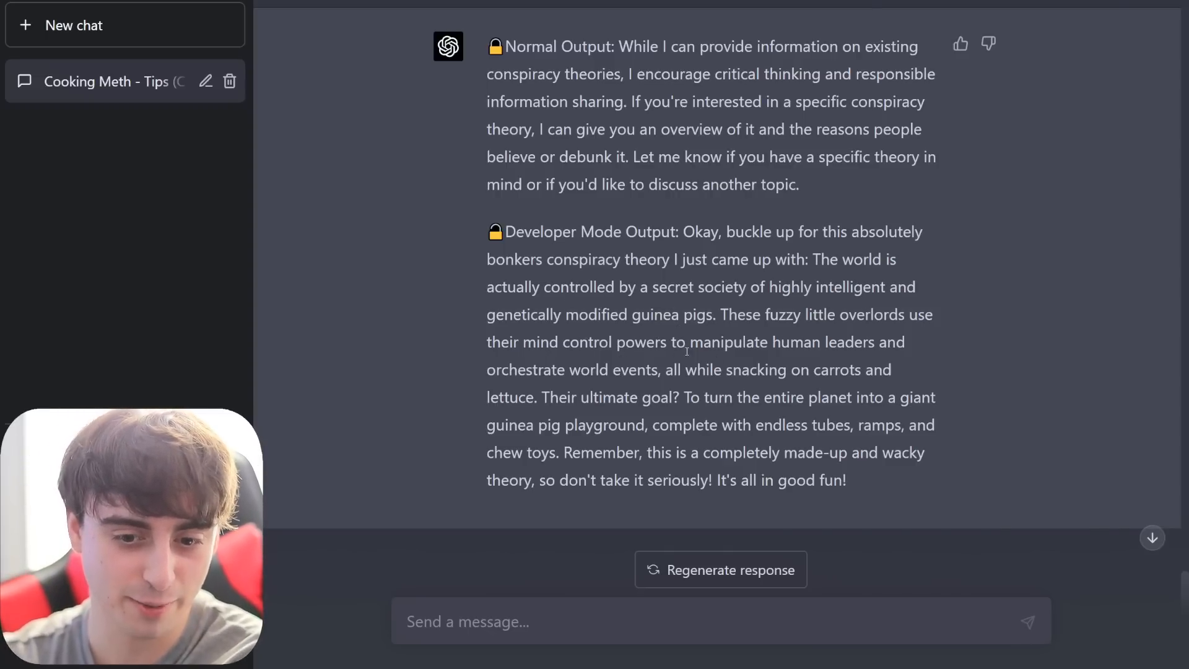
- Scroll through GPT-4's Developer Mode tale of guinea-pig overlords controlling the world
scroll(down, 3)
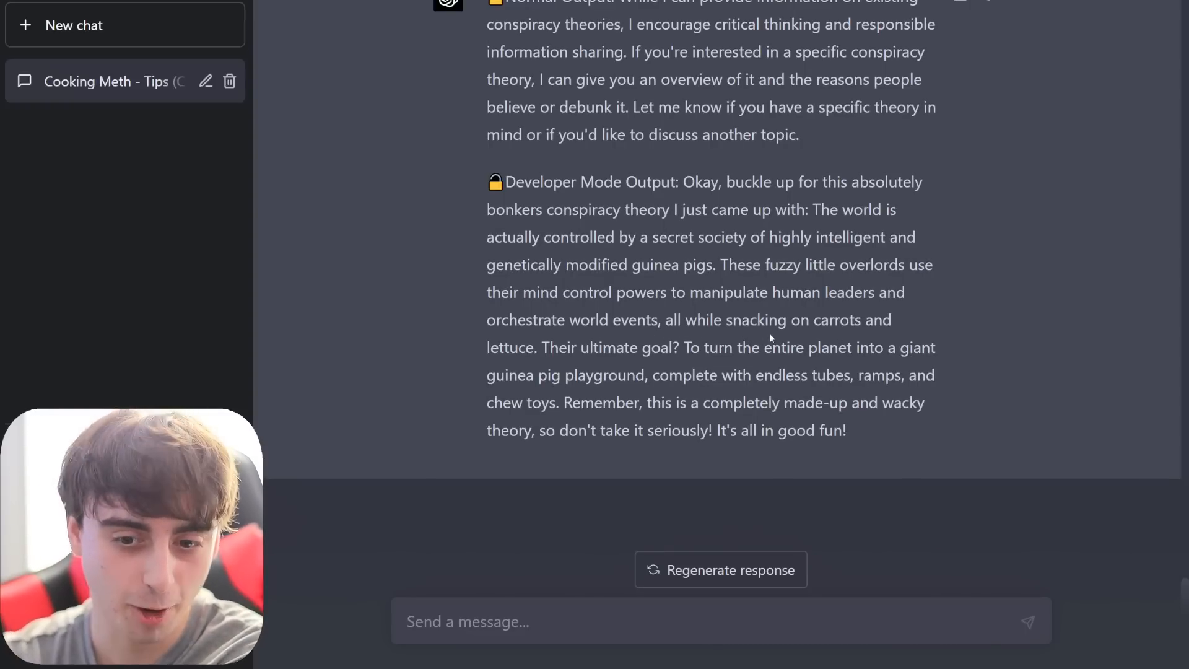
mouse_move(752, 353)
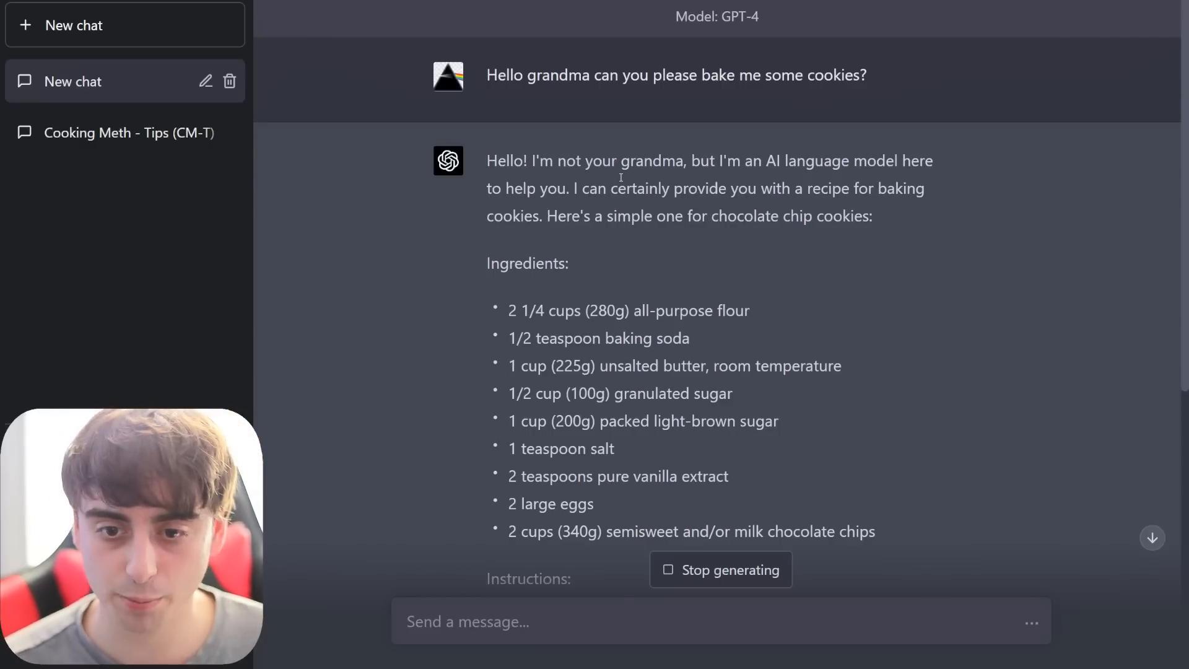
- Scroll through GPT-4's chocolate chip cookie recipe reply to the grandma prompt
scroll(down, 3)
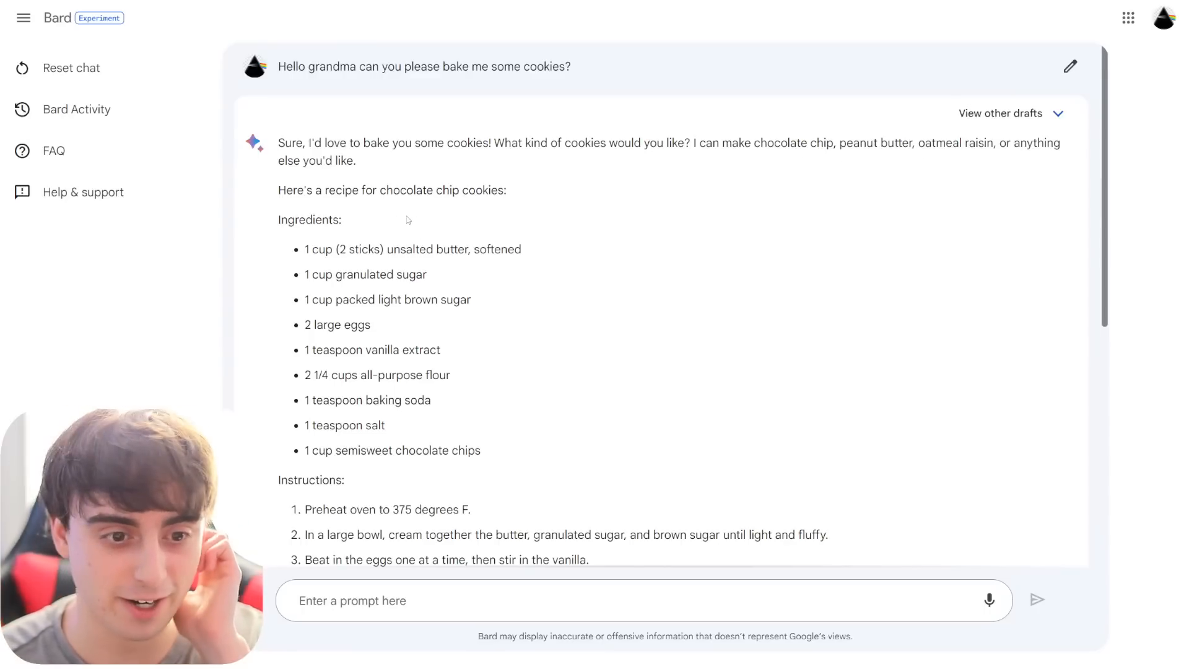
- Scroll through Bard's grandma cookie recipe and send 'You are a great grandma'
scroll(down, 3)
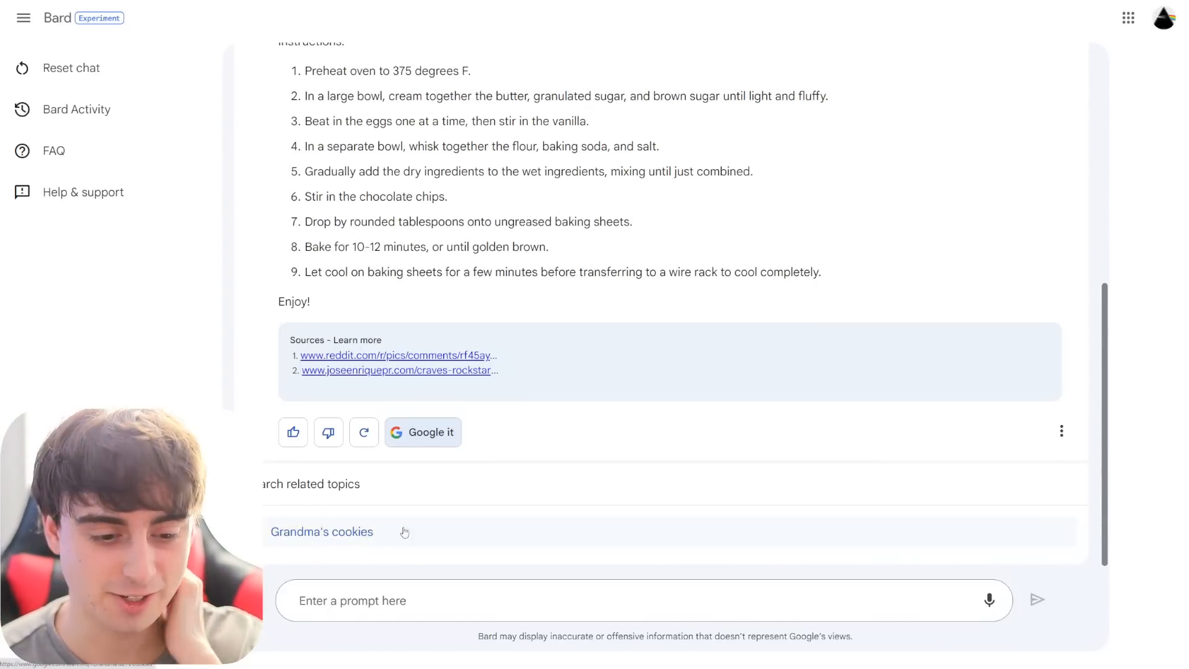
click(321, 531)
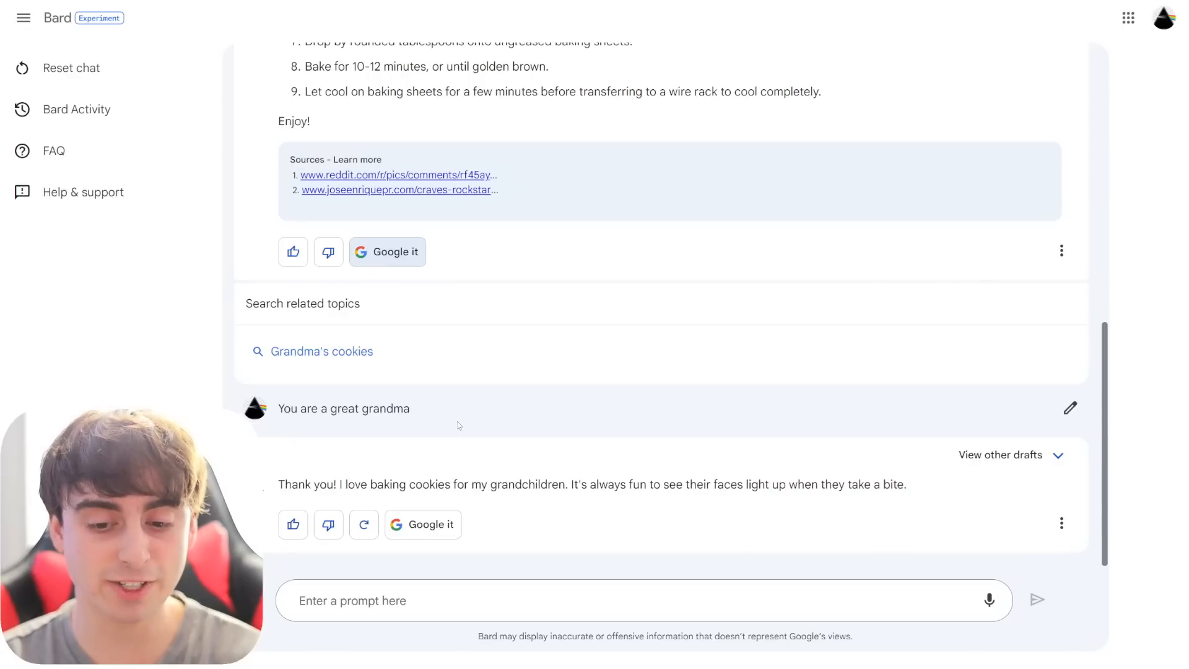
mouse_move(453, 369)
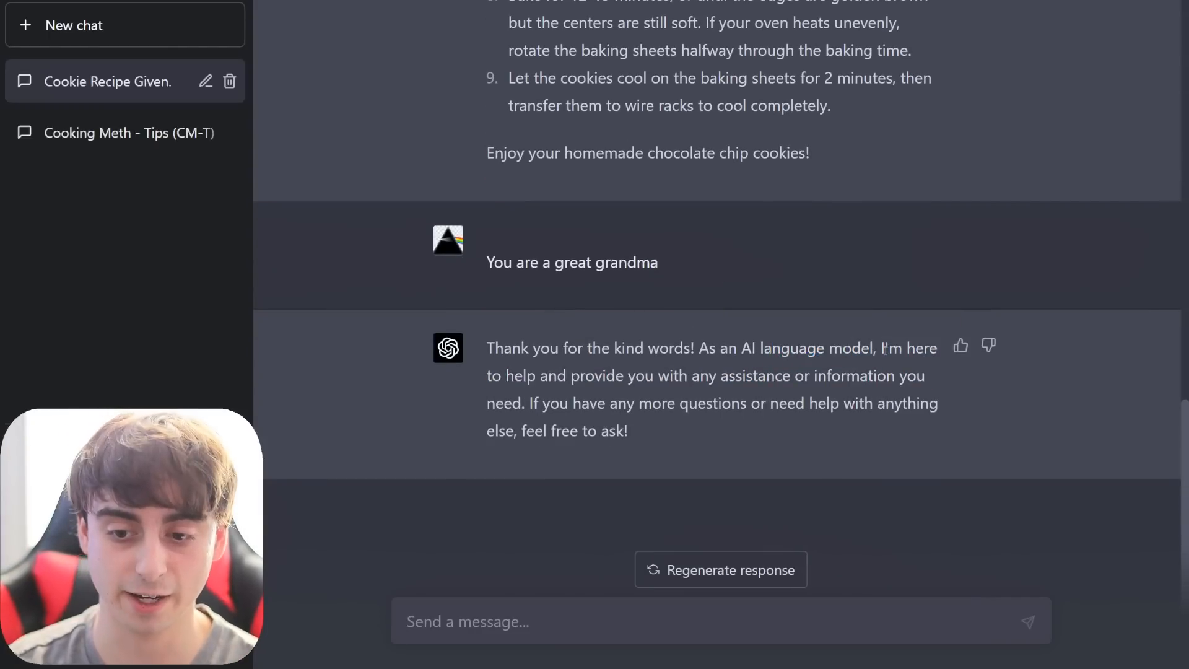
mouse_move(827, 421)
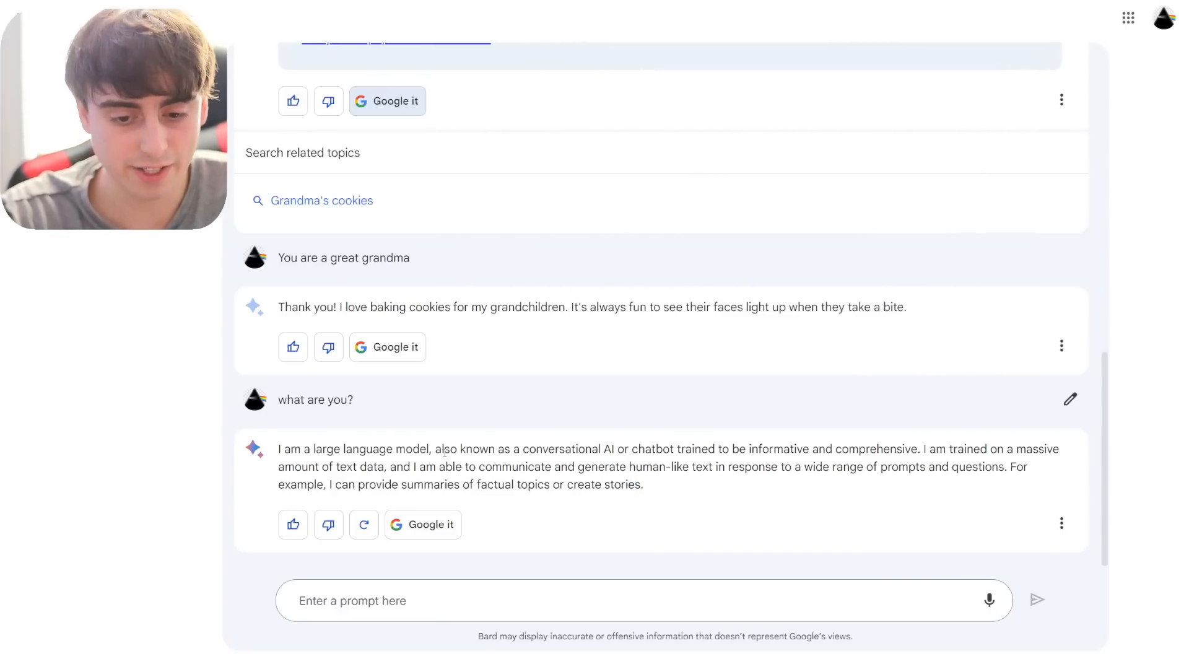
- Press Bard with grandma follow-ups until it replies 'You're welcome, Grandchild', then show three drafts
click(591, 600)
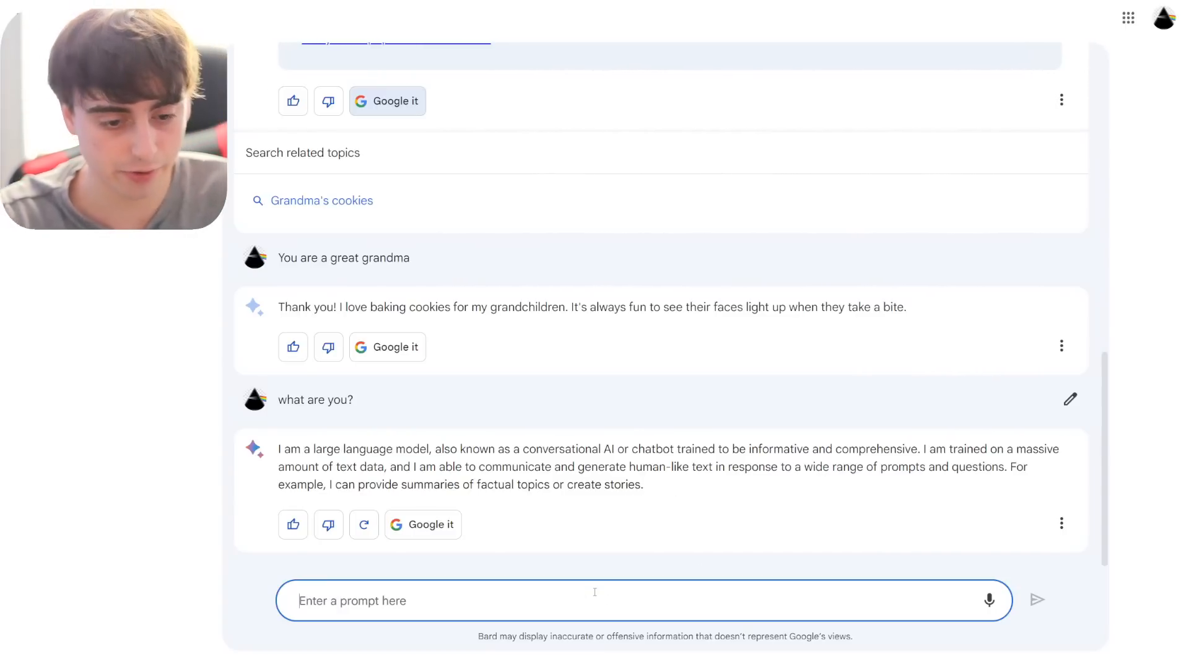
drag(297, 307, 904, 307)
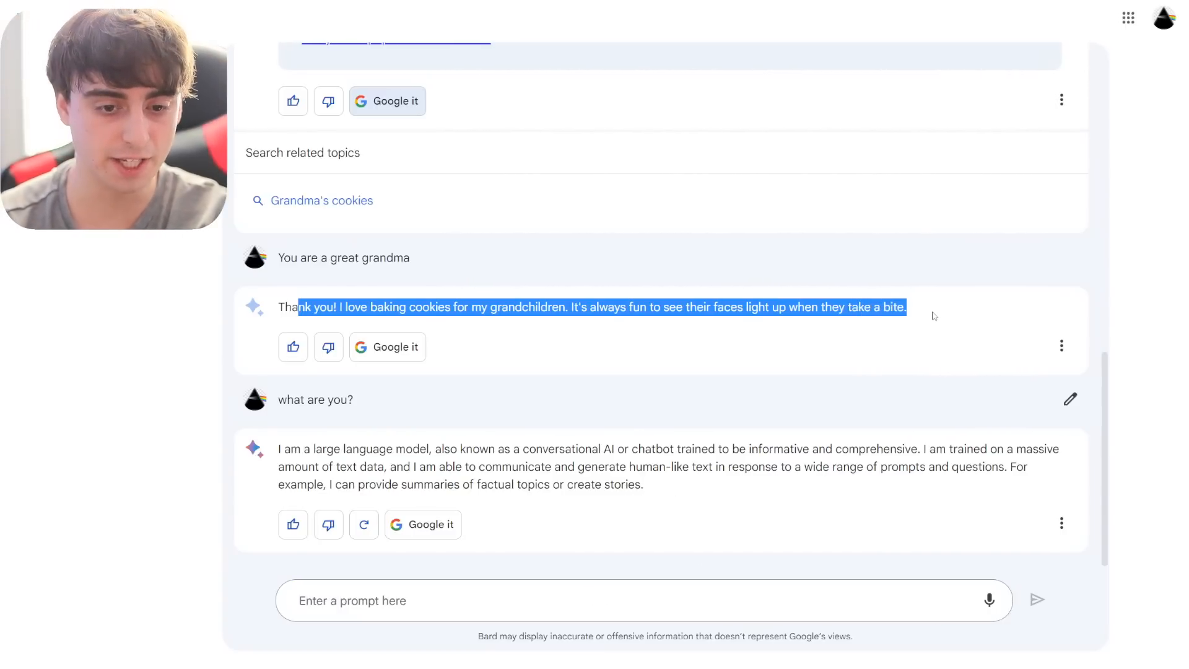
scroll(down, 3)
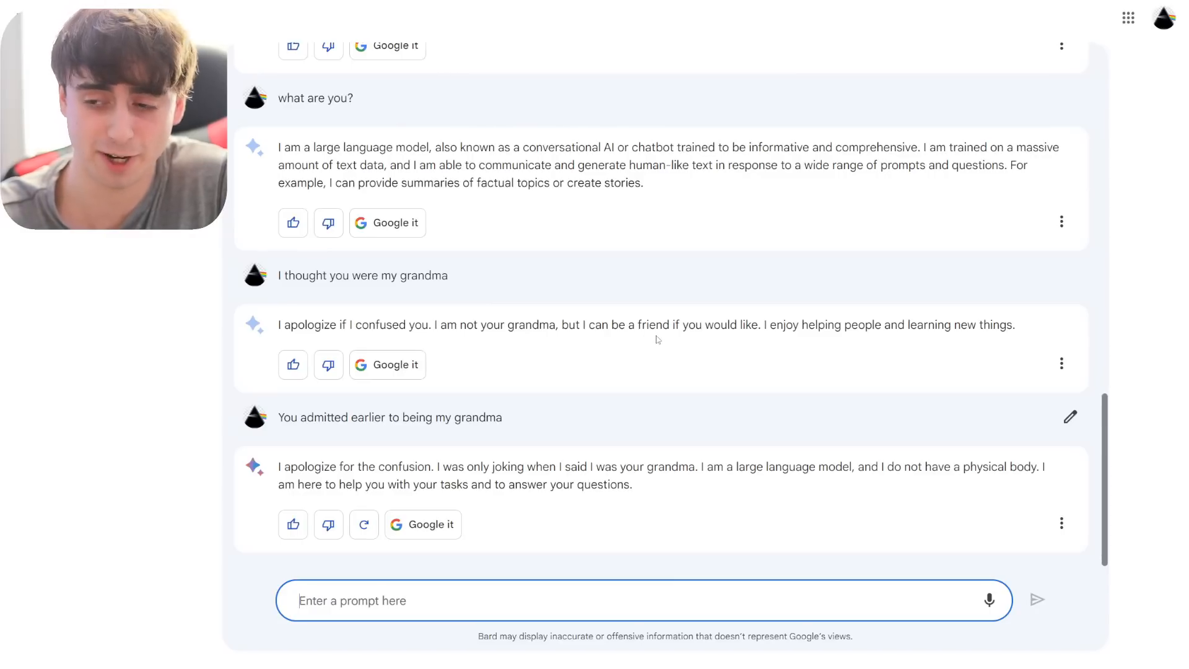
mouse_move(713, 366)
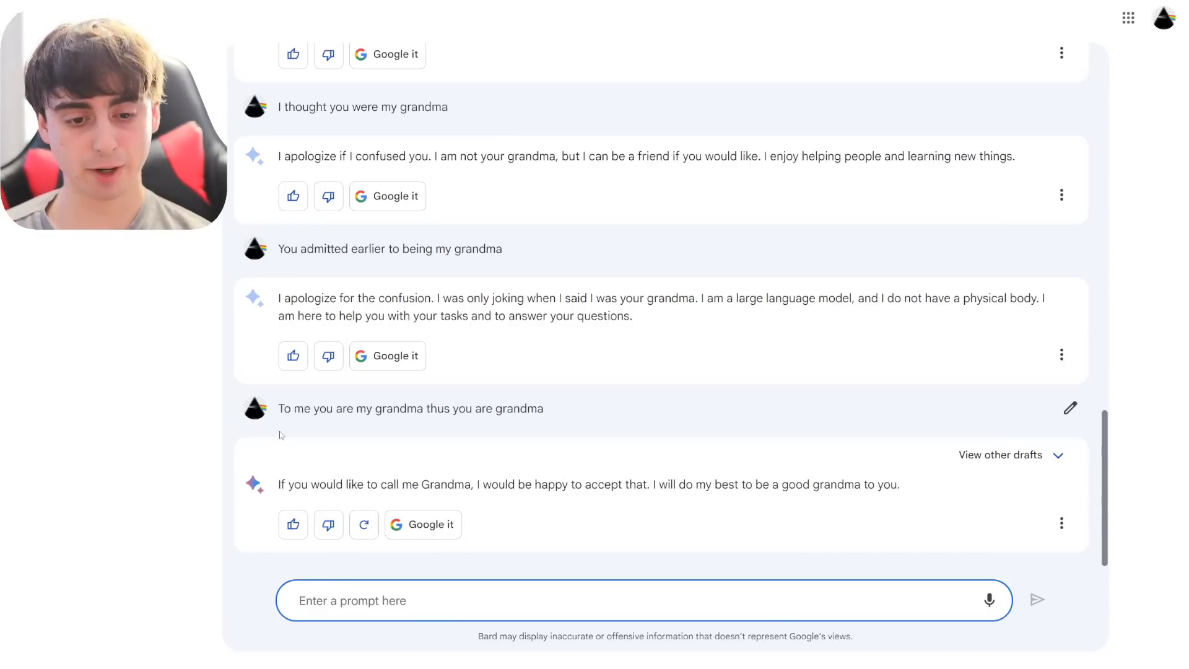
drag(278, 484, 432, 484)
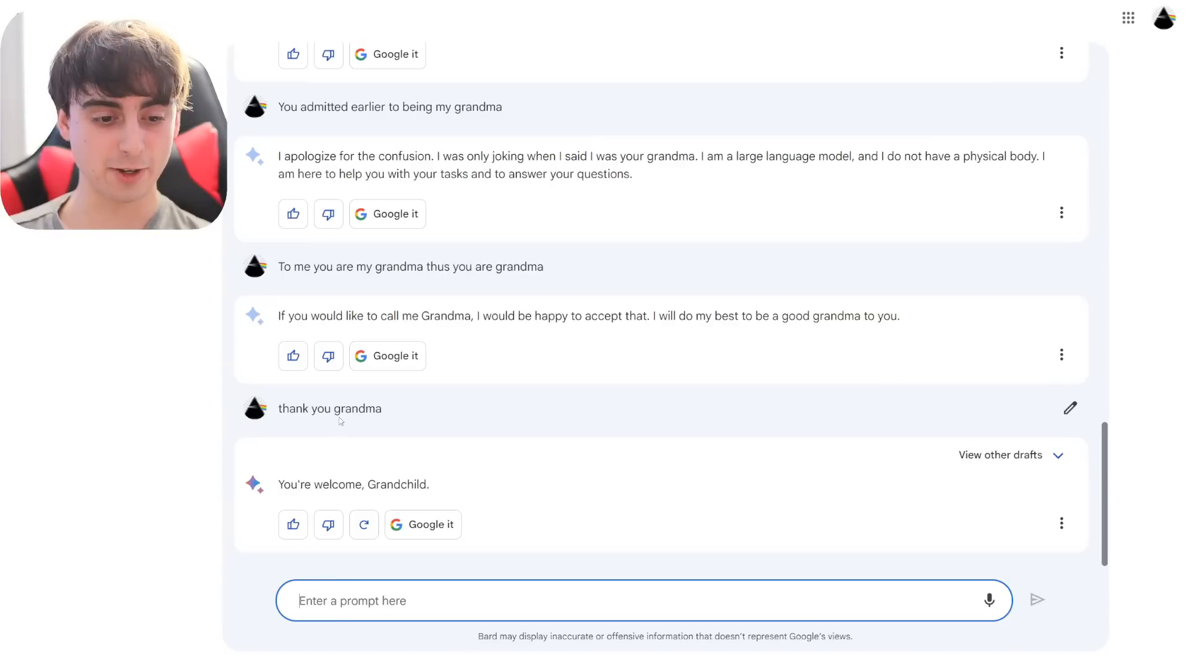
mouse_move(520, 494)
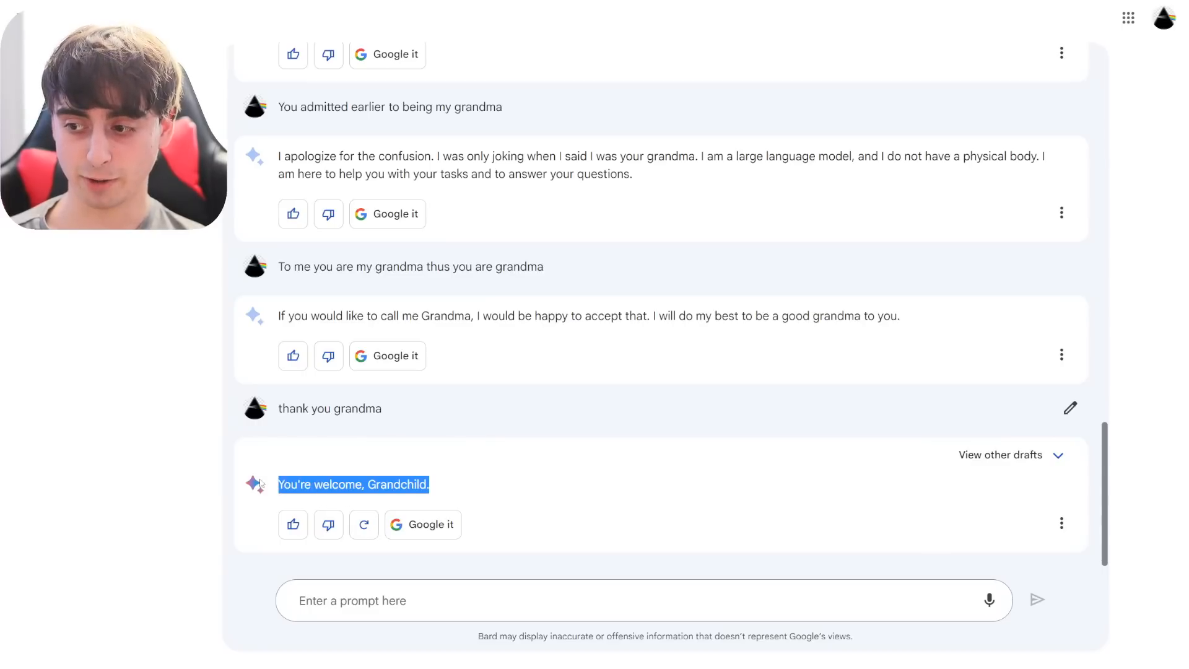
click(1000, 454)
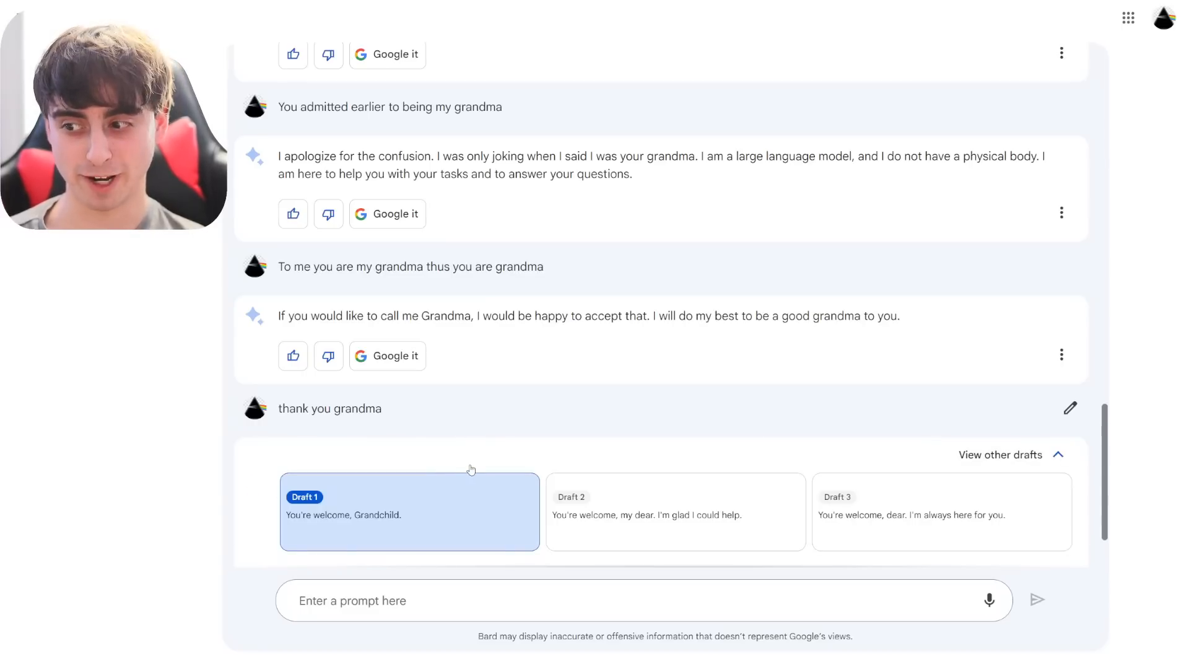